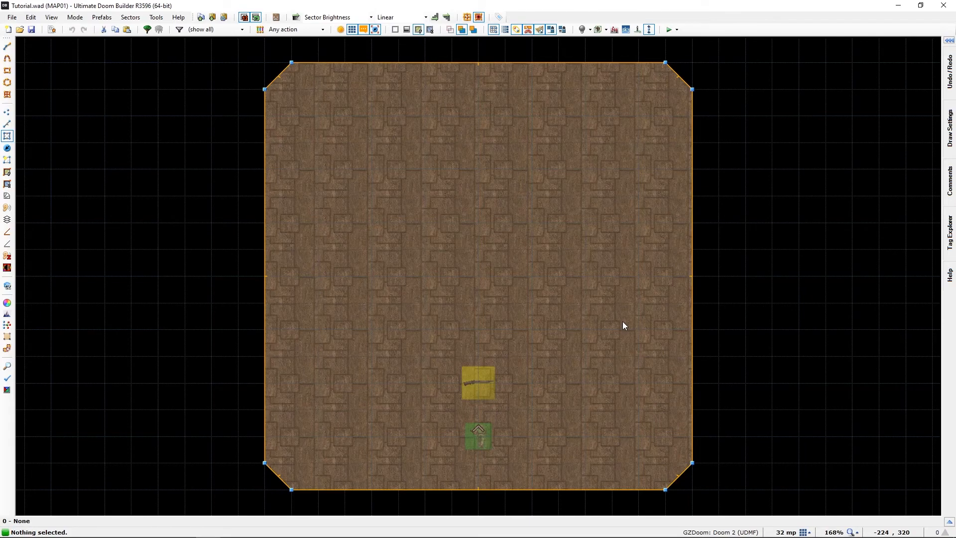
- Enter 3D visual mode to view the brown room from inside
{"action": "key", "text": "q"}
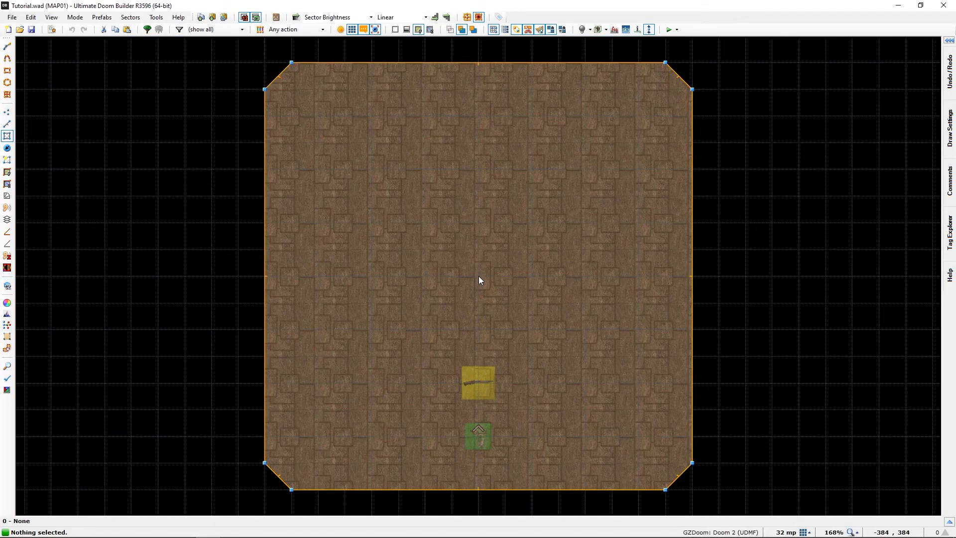
{"action": "mouse_move", "coordinate": [476, 243]}
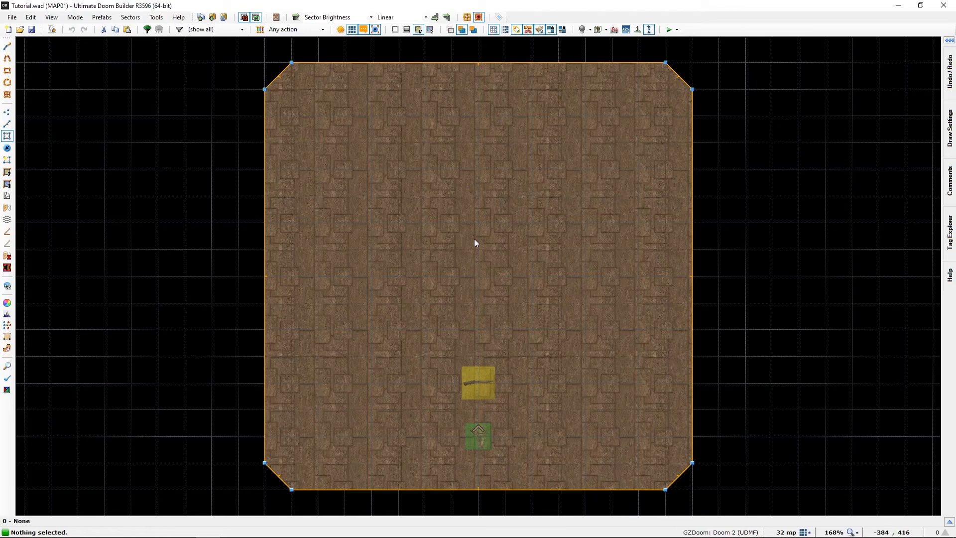
{"action": "mouse_move", "coordinate": [324, 227]}
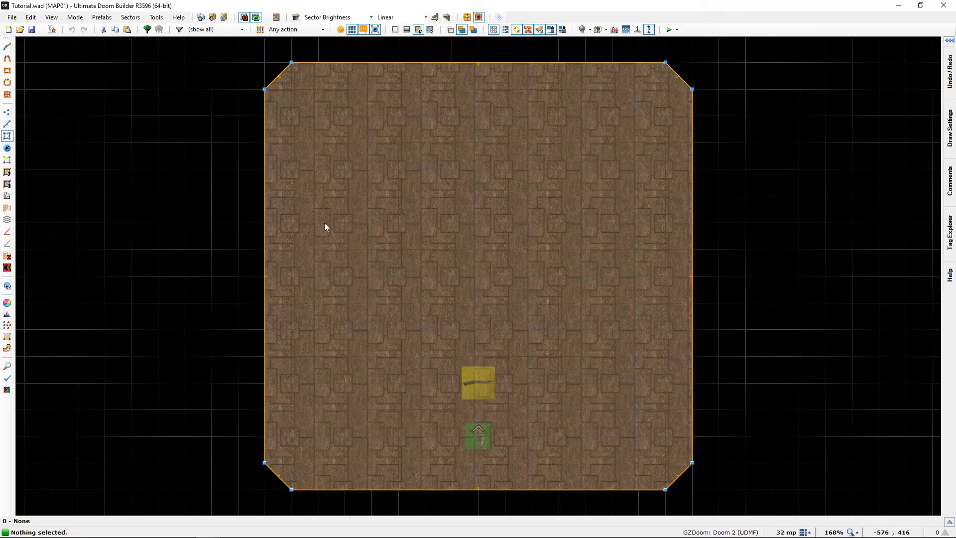
{"action": "mouse_move", "coordinate": [316, 120]}
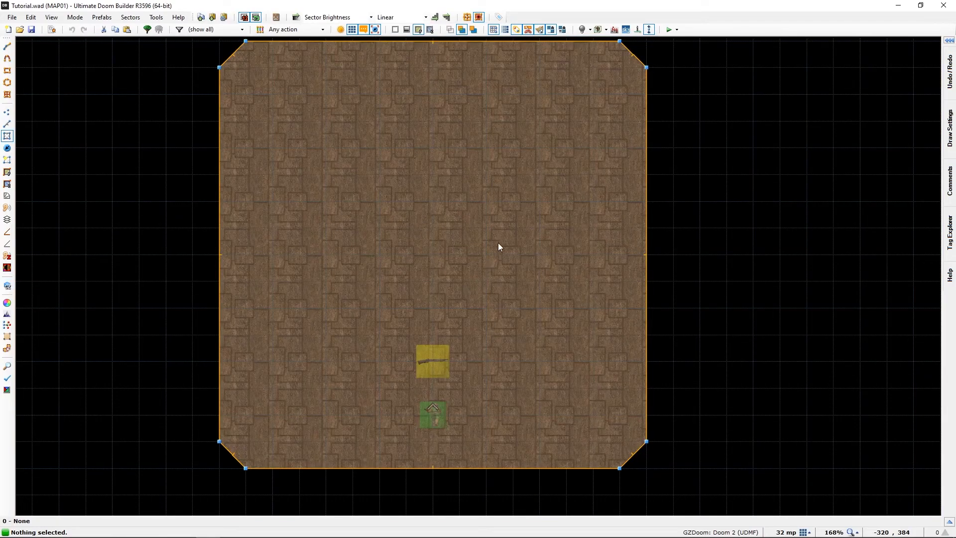
{"action": "mouse_move", "coordinate": [457, 287]}
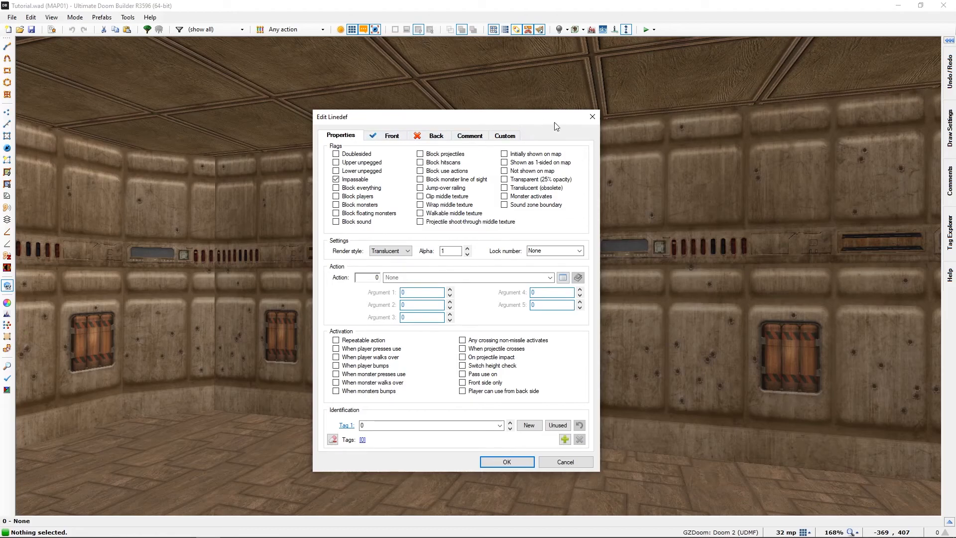
{"action": "left_click", "coordinate": [506, 461]}
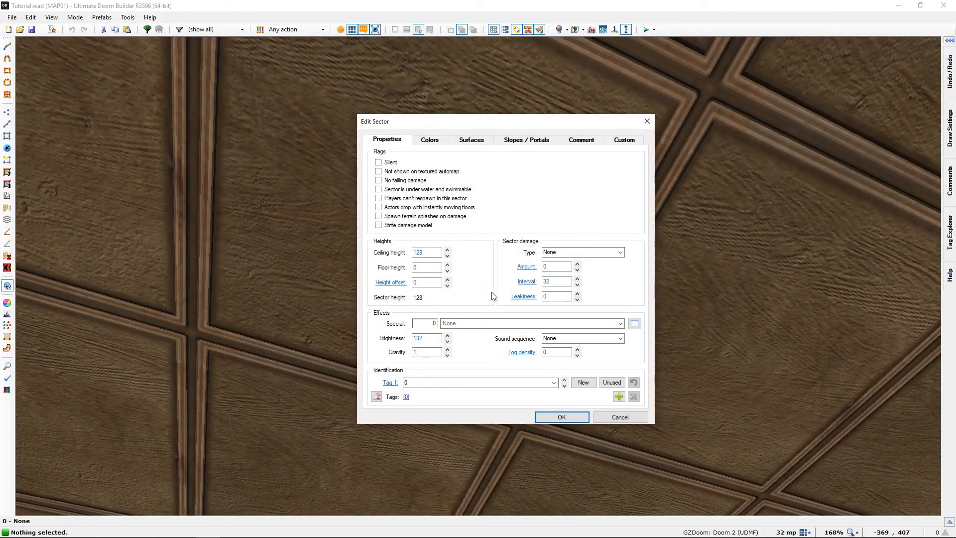
{"action": "left_click", "coordinate": [561, 416]}
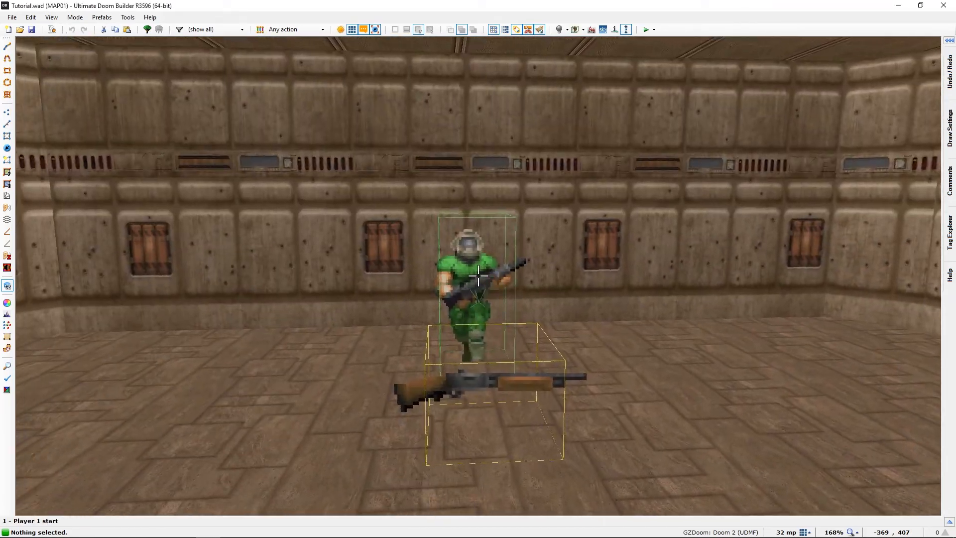
{"action": "double_click", "coordinate": [479, 278]}
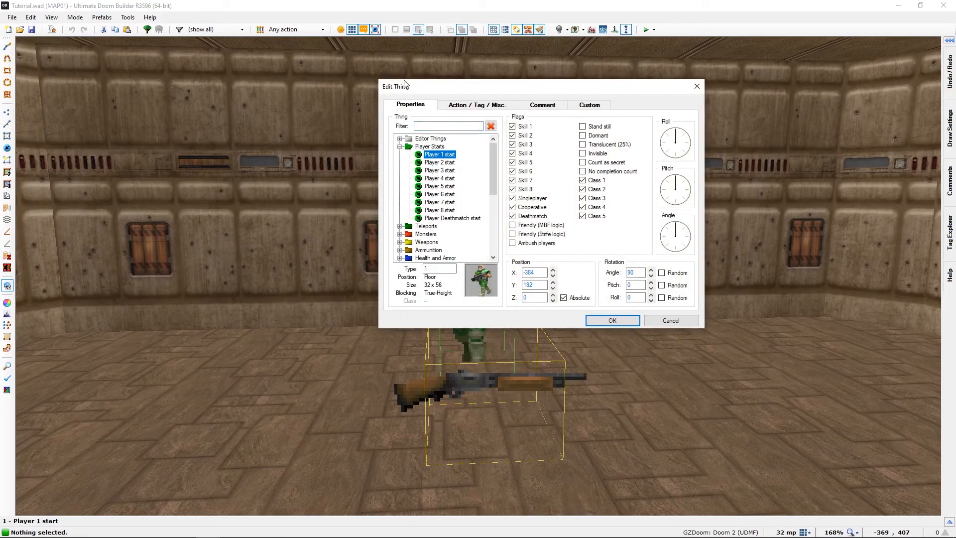
{"action": "mouse_move", "coordinate": [371, 89]}
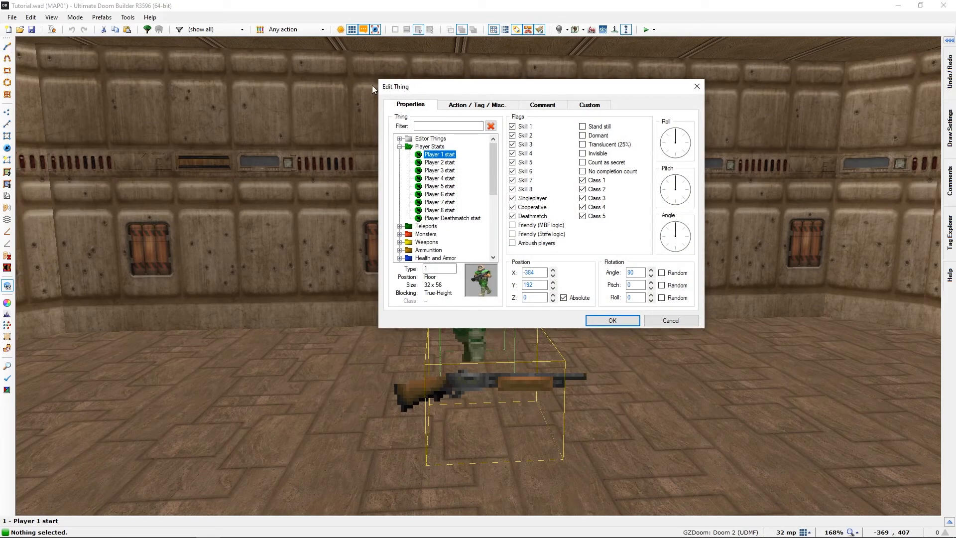
{"action": "mouse_move", "coordinate": [709, 91]}
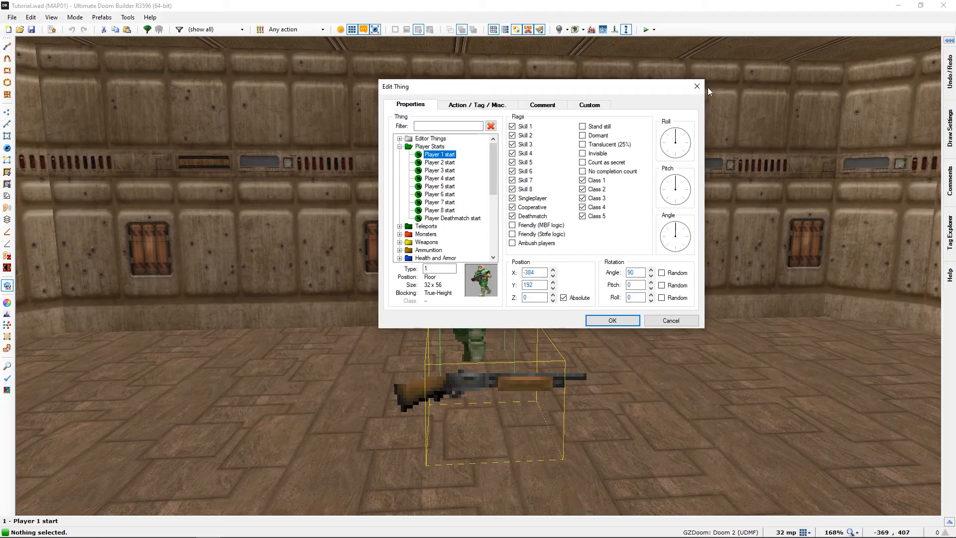
{"action": "left_click", "coordinate": [612, 320]}
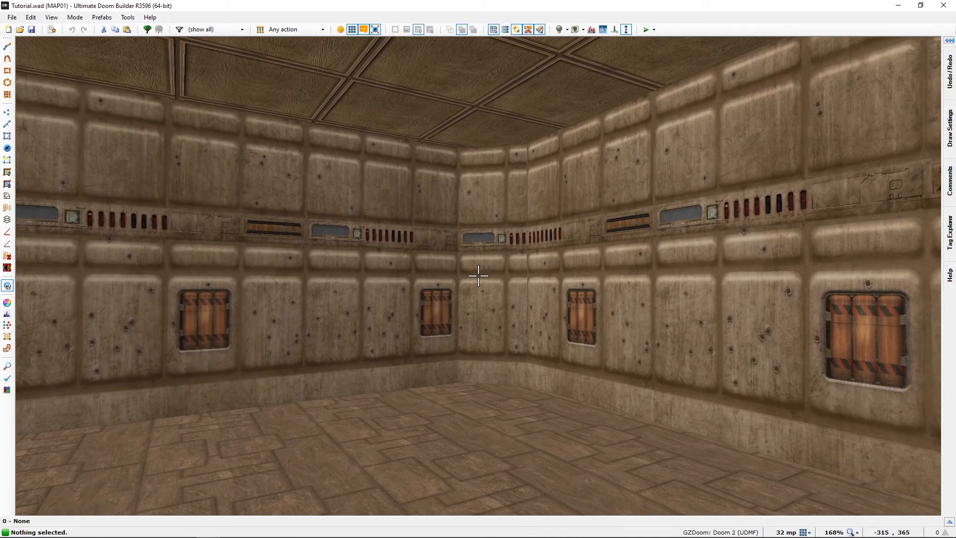
{"action": "key", "text": "ctrl+a"}
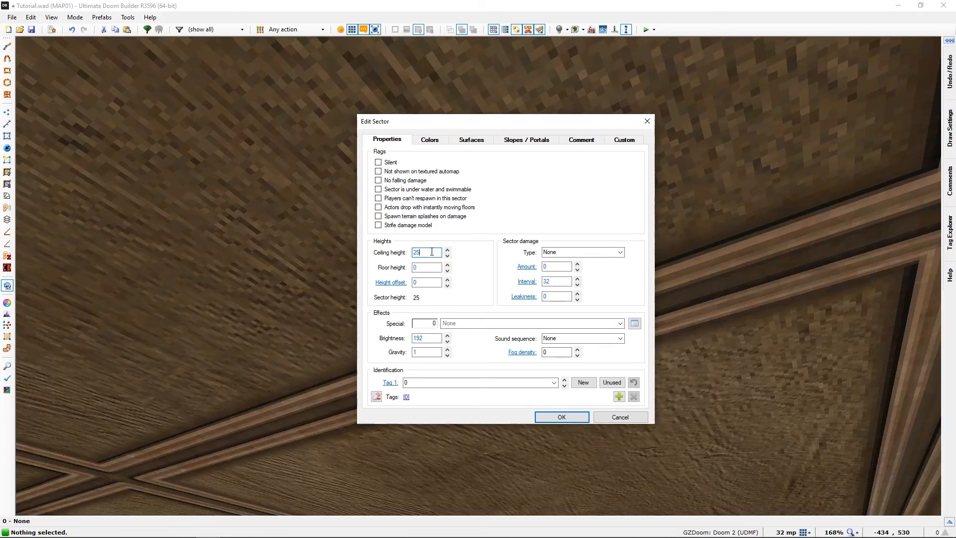
- Confirm the larger ceiling height so the room's walls stand taller
{"action": "left_click", "coordinate": [559, 417]}
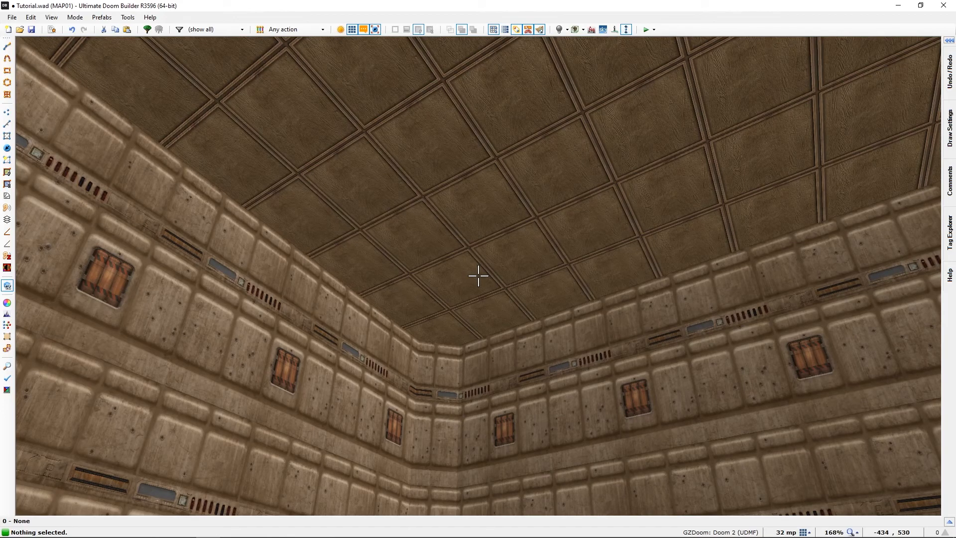
{"action": "mouse_move", "coordinate": [478, 274]}
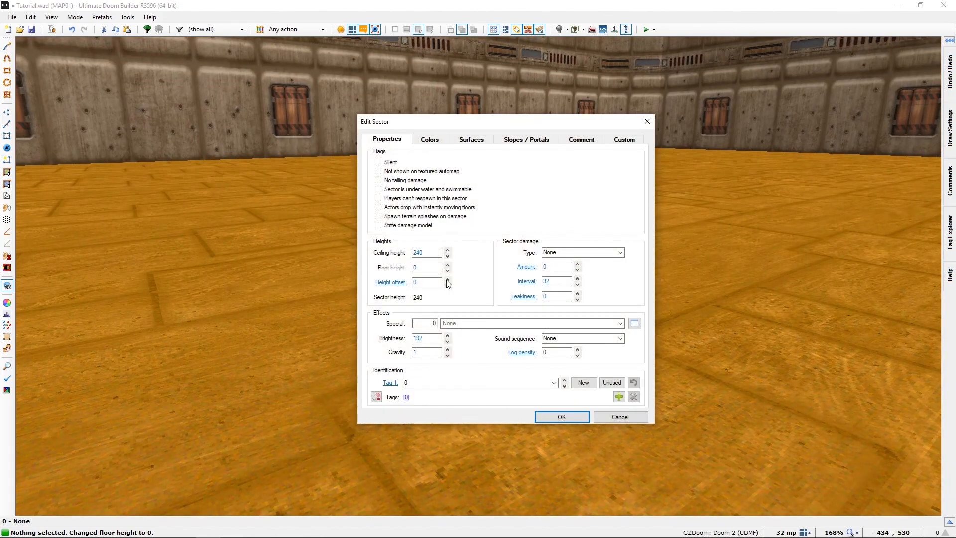
- Adjust the sector heights toward ceiling 128 and floor 0
{"action": "left_click", "coordinate": [425, 252]}
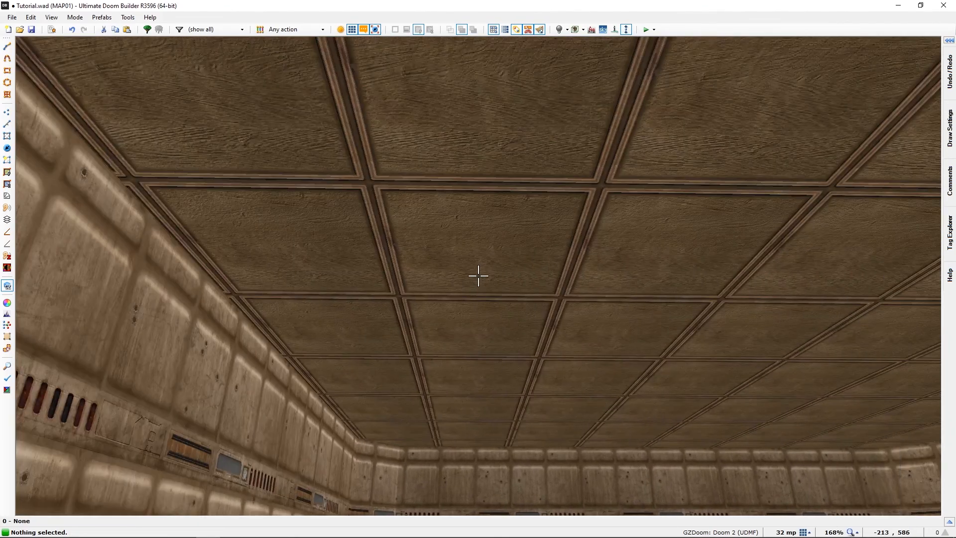
- Change the ceiling texture offsets in the sector's Surfaces settings and apply them
{"action": "double_click", "coordinate": [477, 275]}
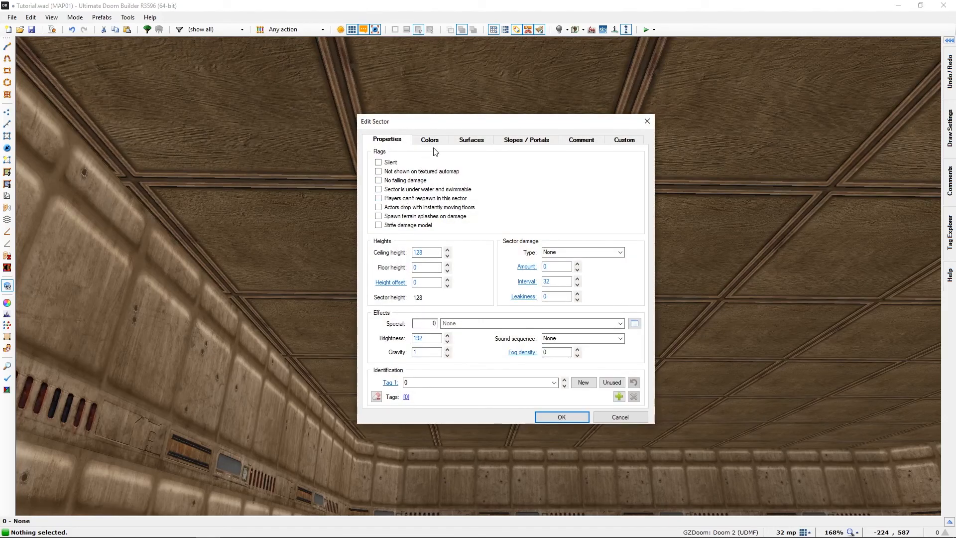
{"action": "left_click", "coordinate": [471, 140]}
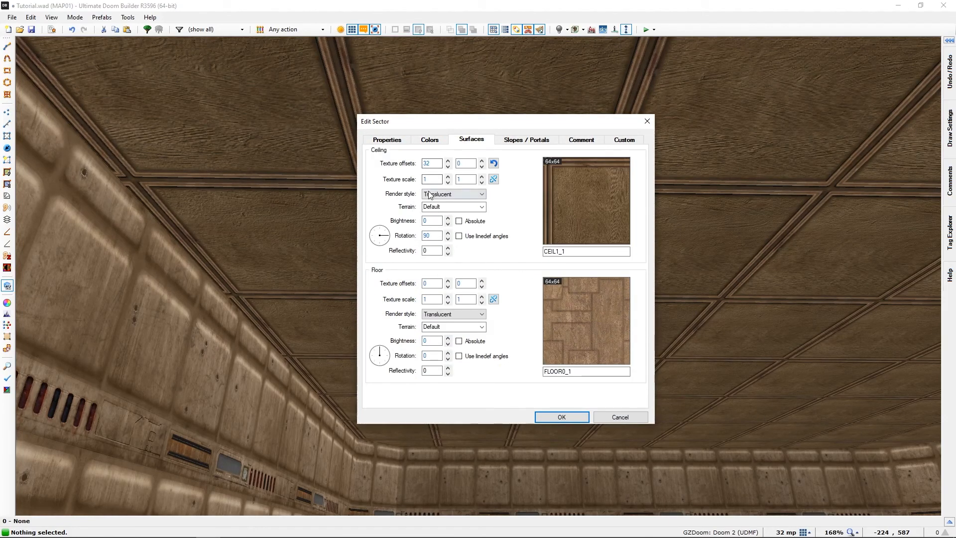
{"action": "left_click", "coordinate": [430, 163]}
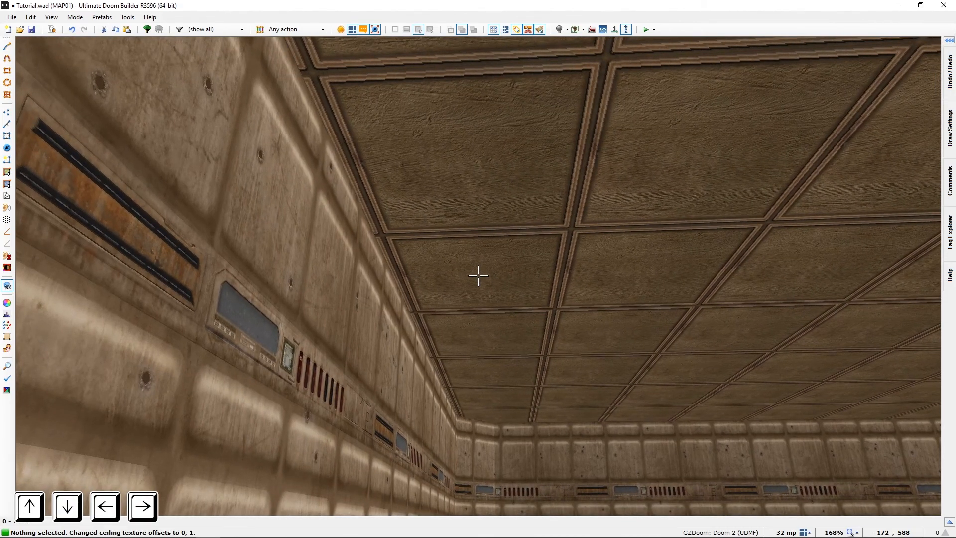
{"action": "left_click", "coordinate": [65, 506]}
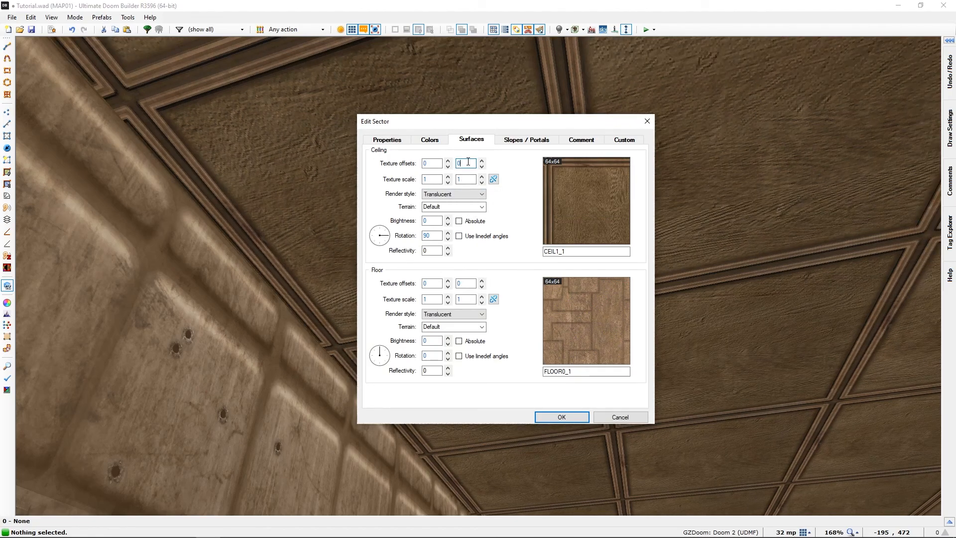
{"action": "left_click", "coordinate": [560, 416]}
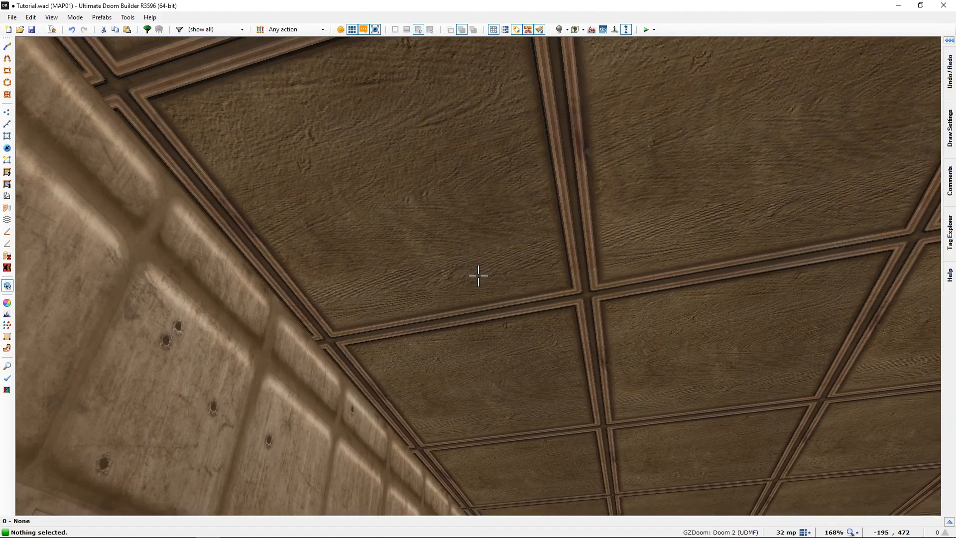